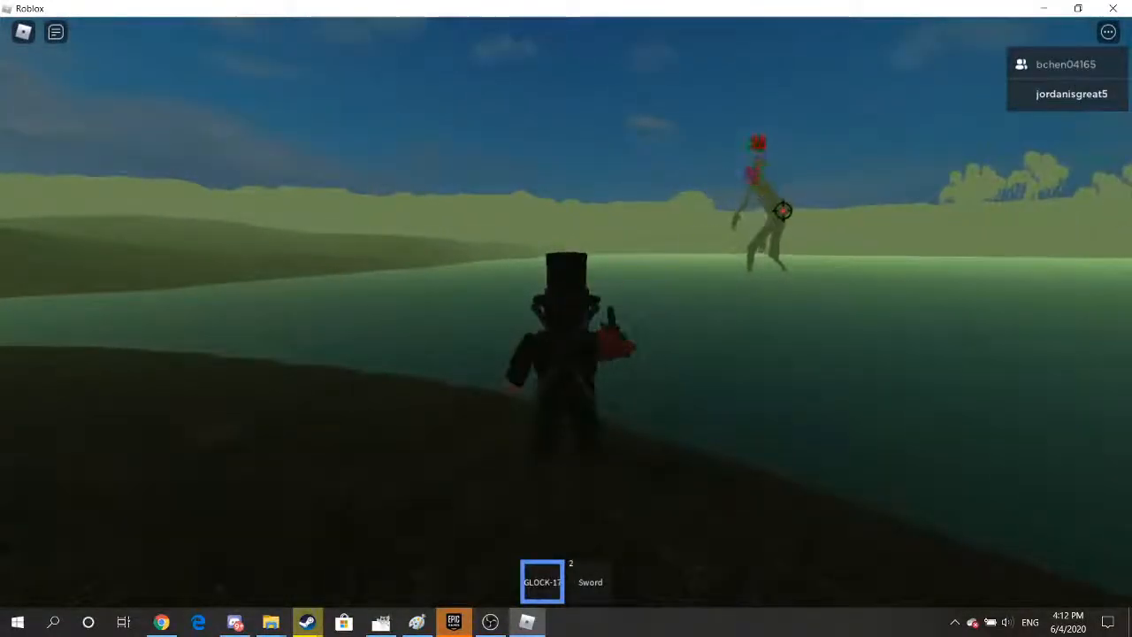
Fire two GLOCK-17 shots at the tall enemy standing across the water.
click(793, 202)
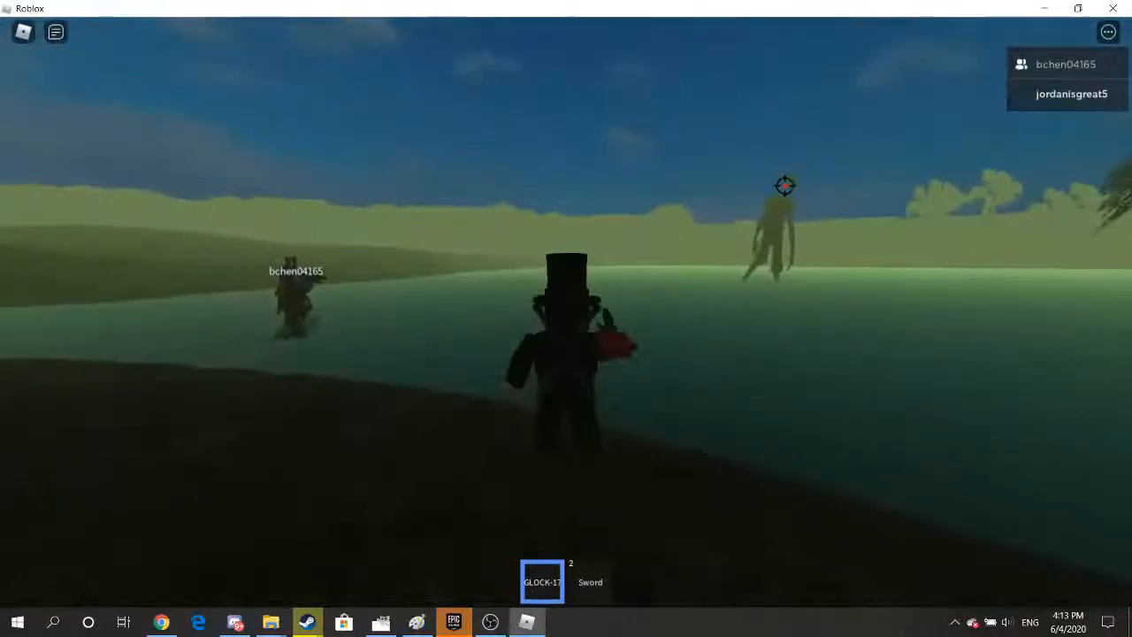
click(785, 185)
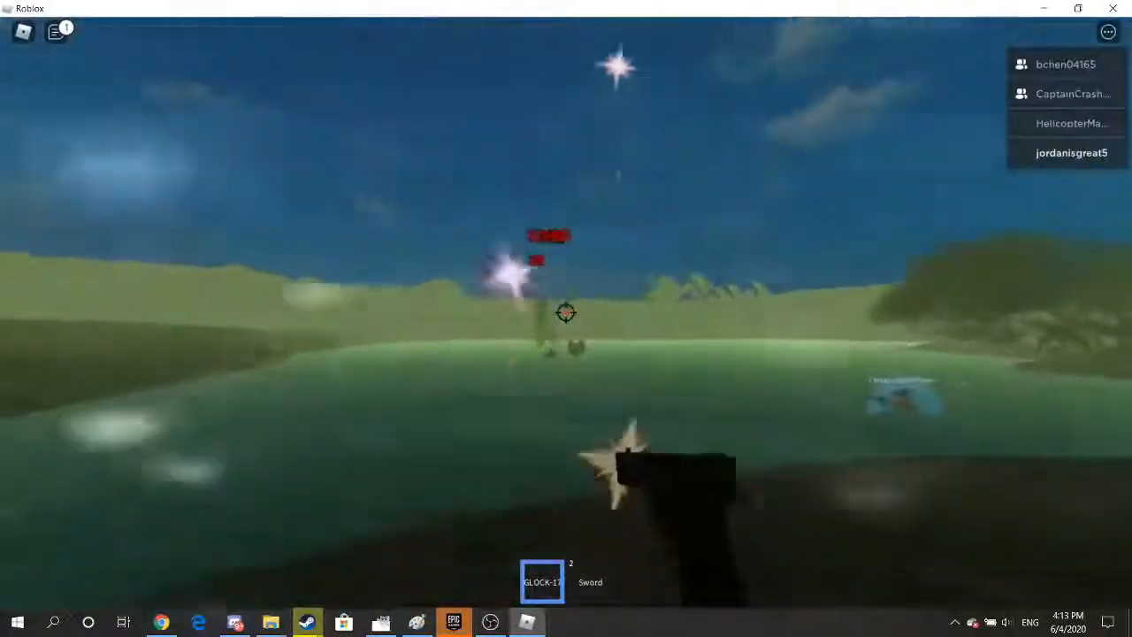
Fire four GLOCK-17 shots at the distant enemy, landing 40-damage hits.
click(566, 318)
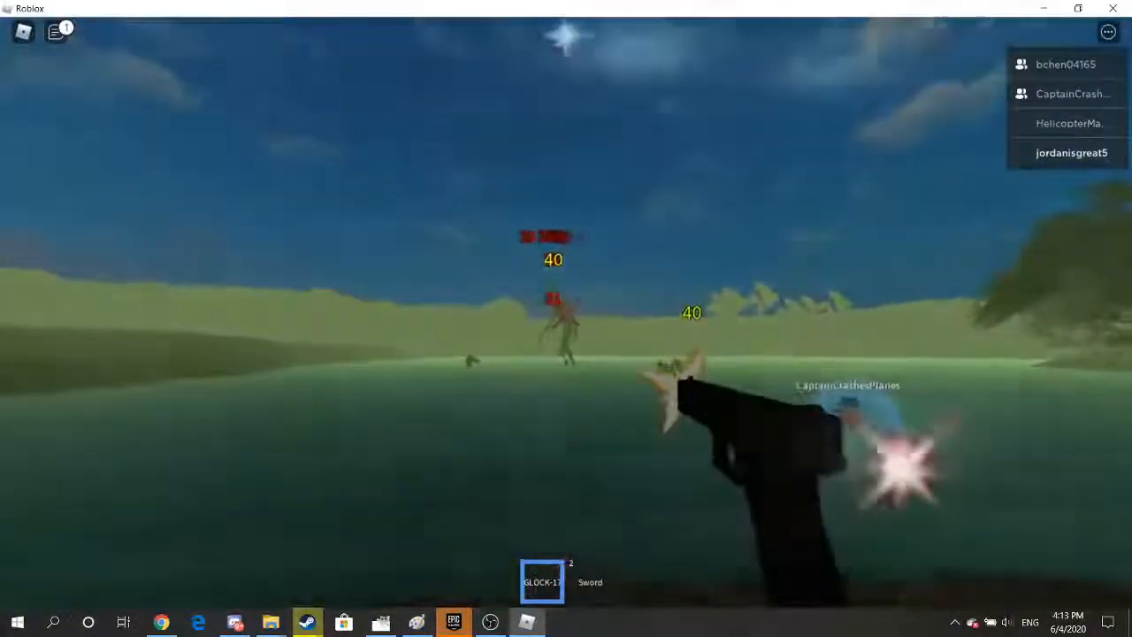
click(875, 451)
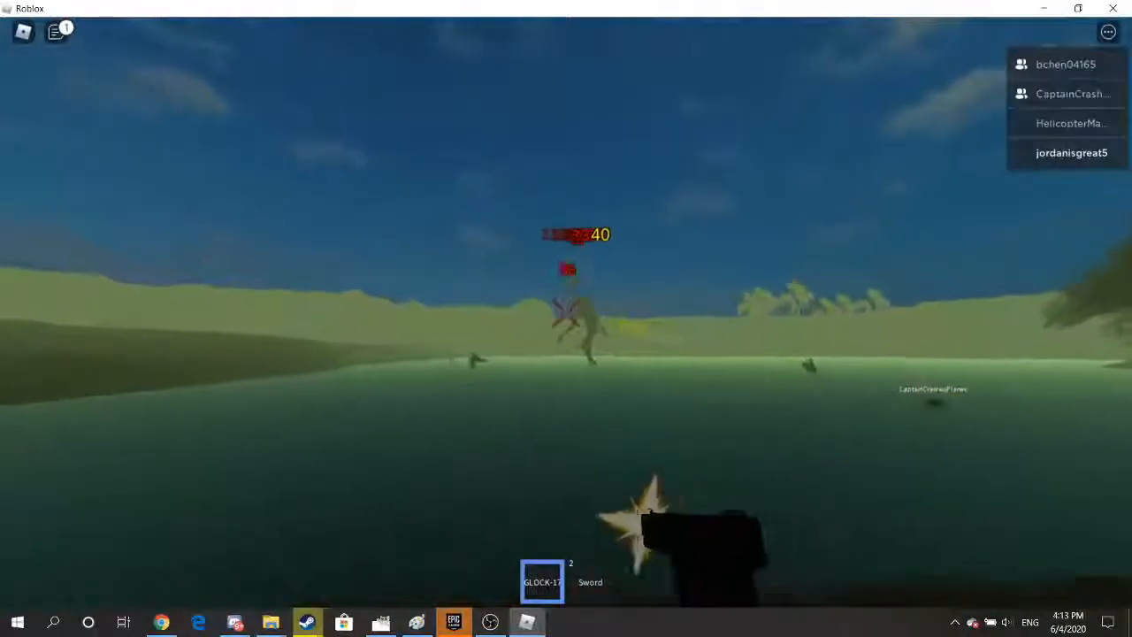
click(566, 318)
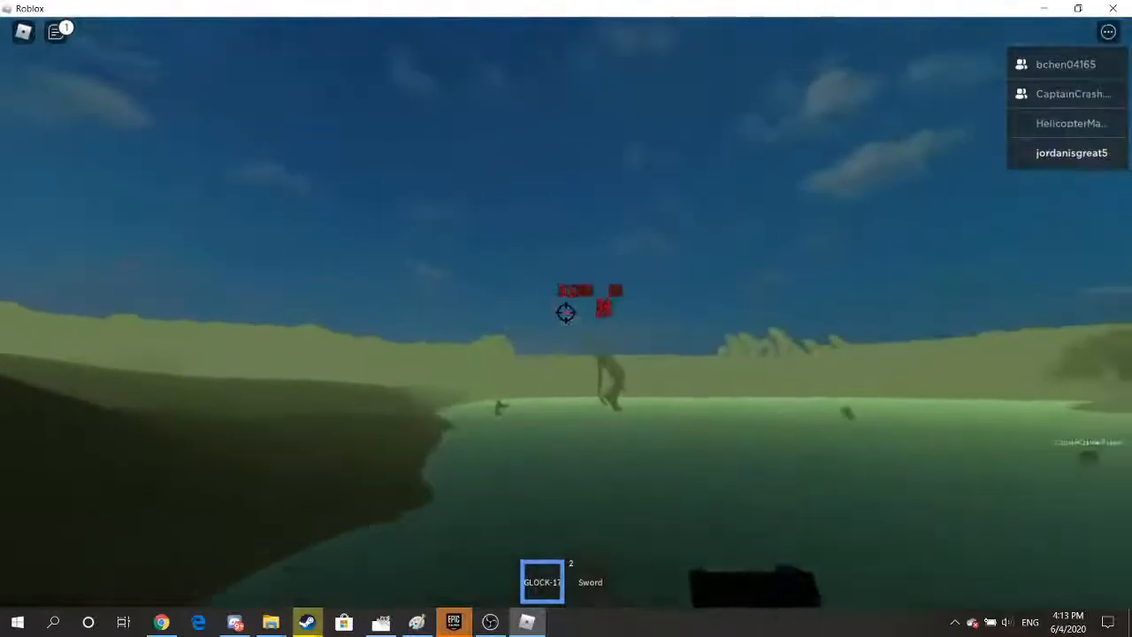
click(566, 311)
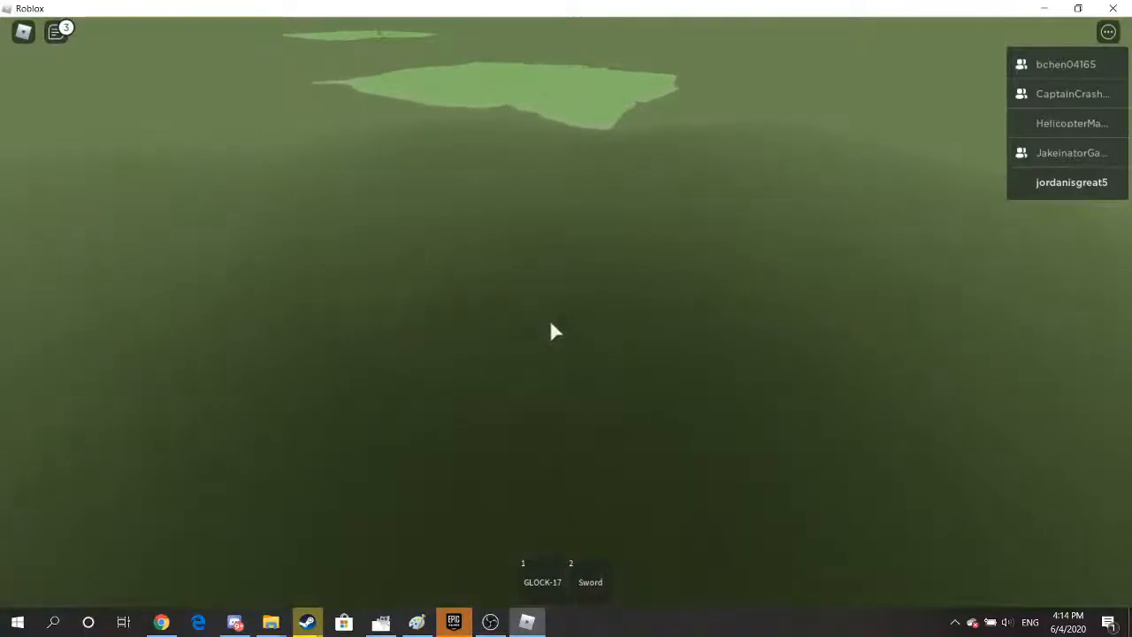
mouse_move(555, 332)
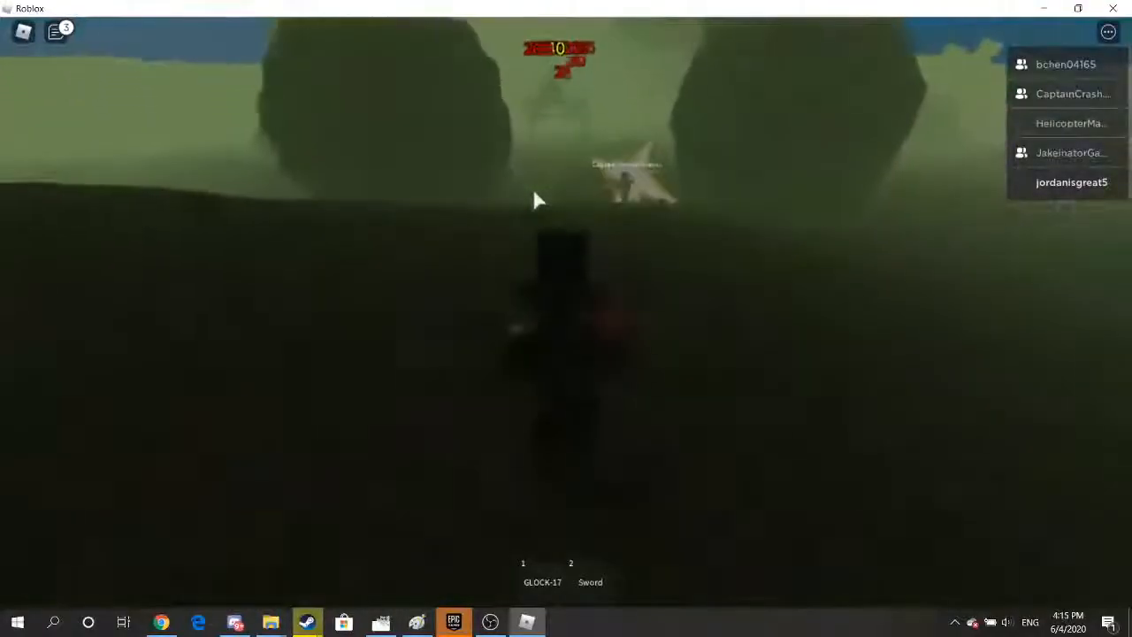
Draw the GLOCK-17 from slot 1 near the wounded maze enemy.
key(1)
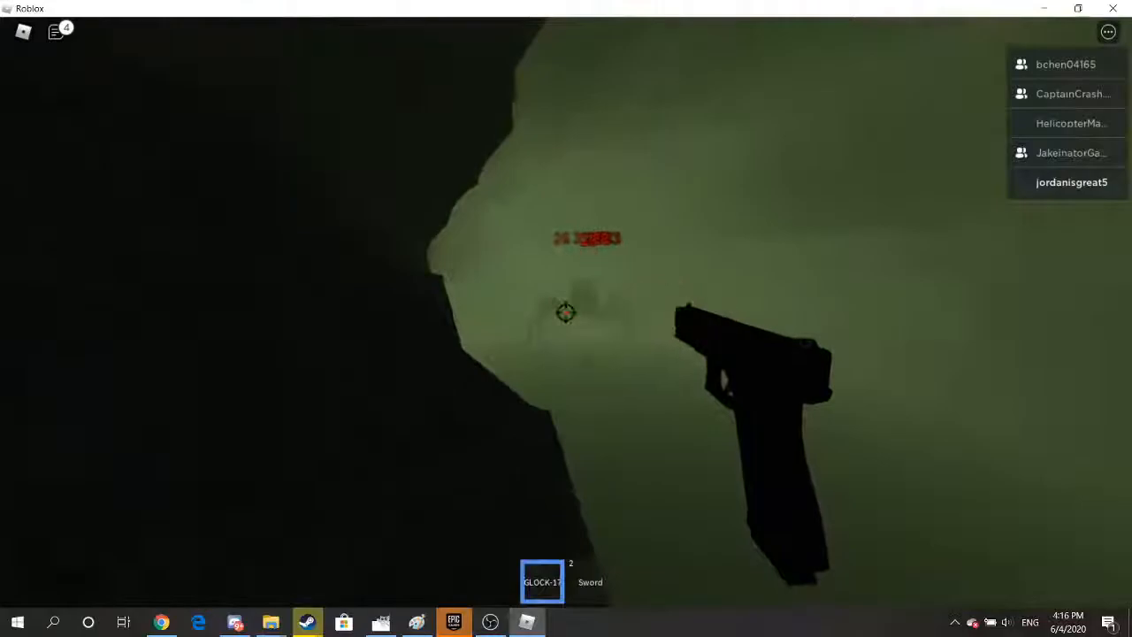
Shoot the shadowy maze enemy, then the distant red enemies on the plain.
click(566, 312)
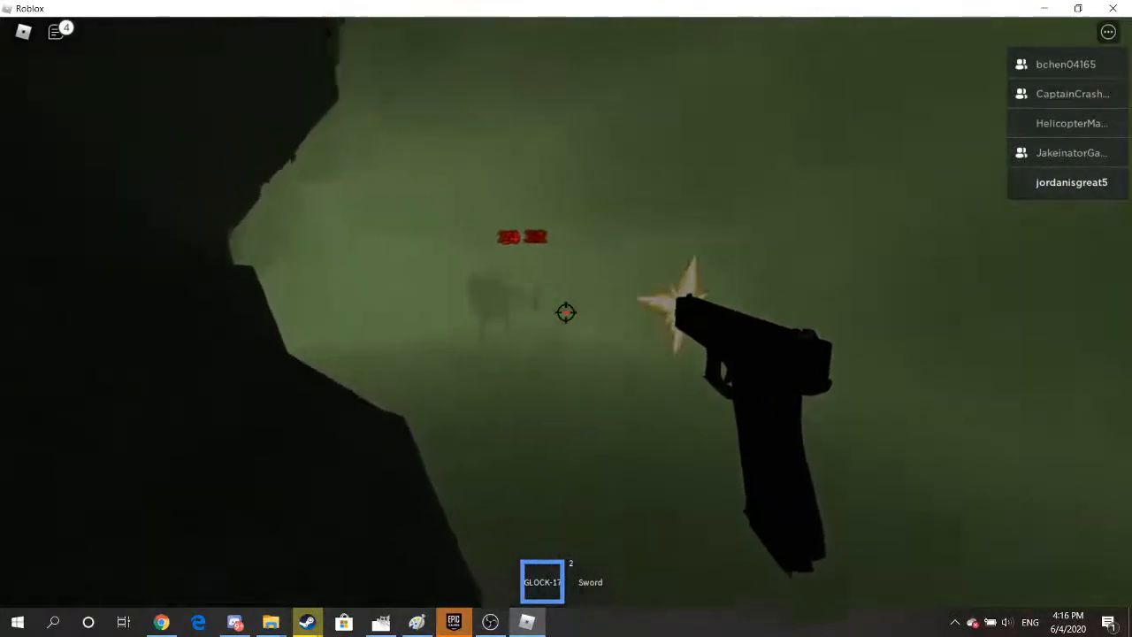
click(566, 312)
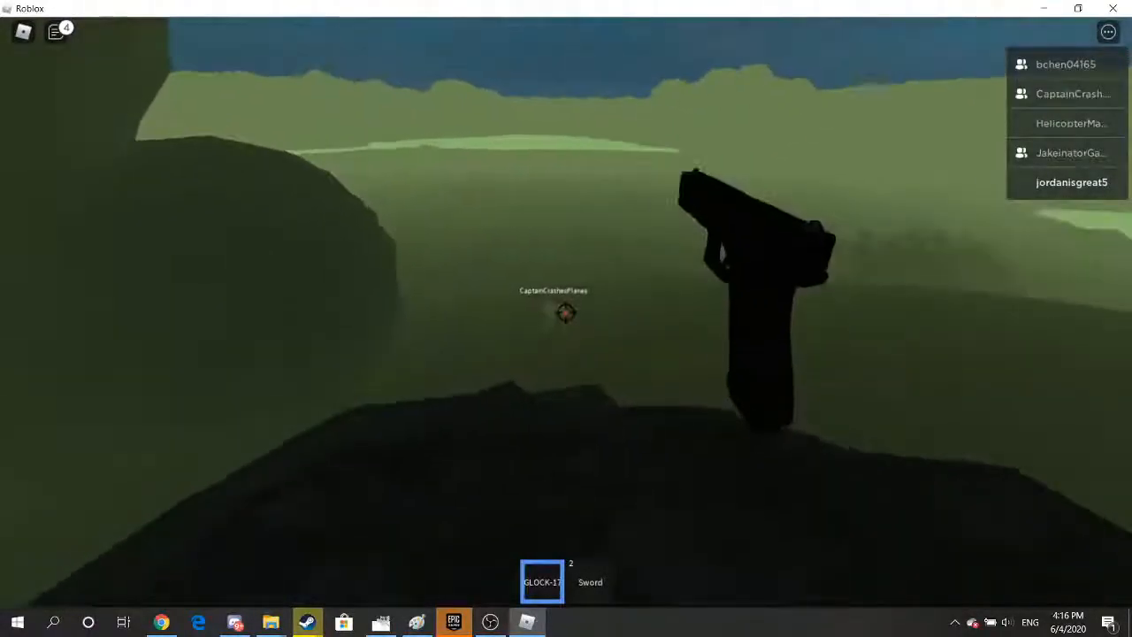
click(566, 314)
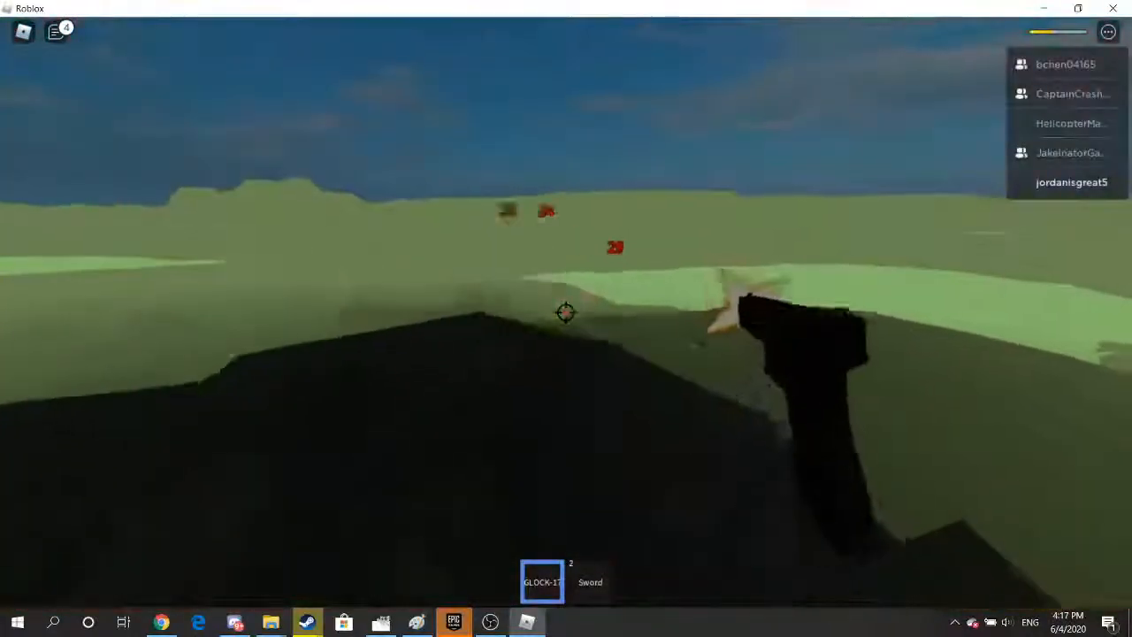
click(566, 313)
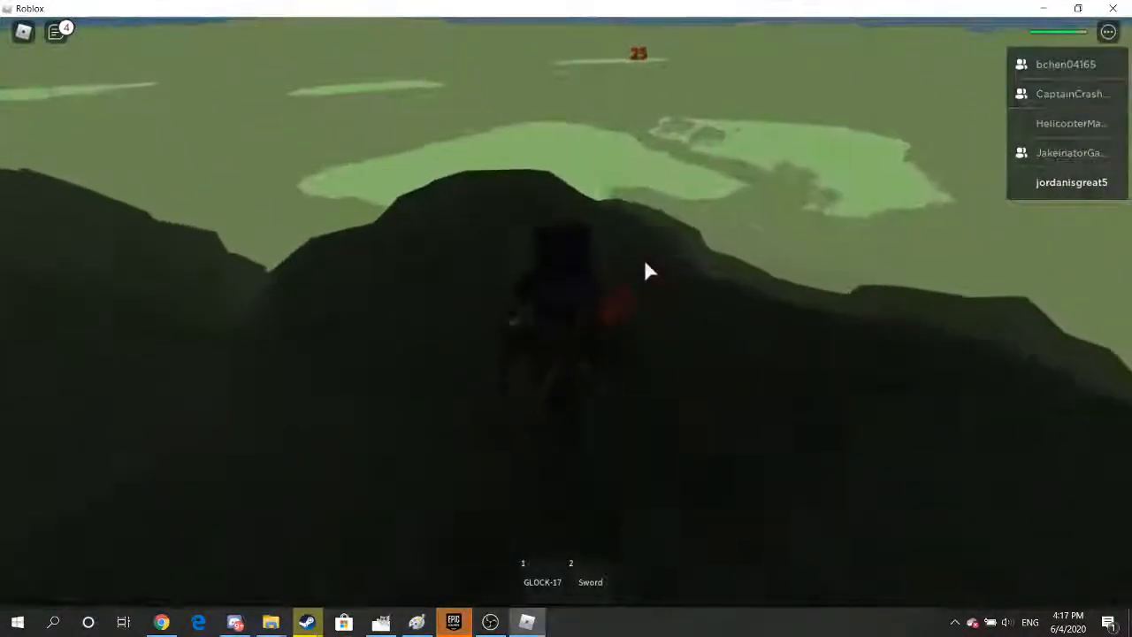
Switch briefly to the Sword in slot 2, then back to the GLOCK-17.
key(2)
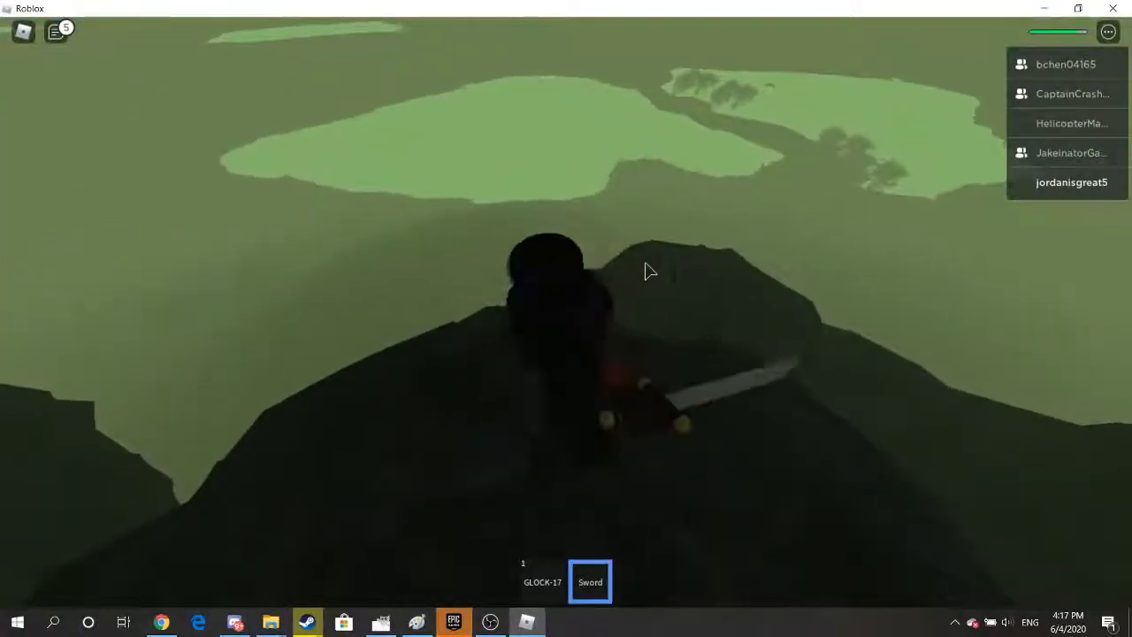
key(1)
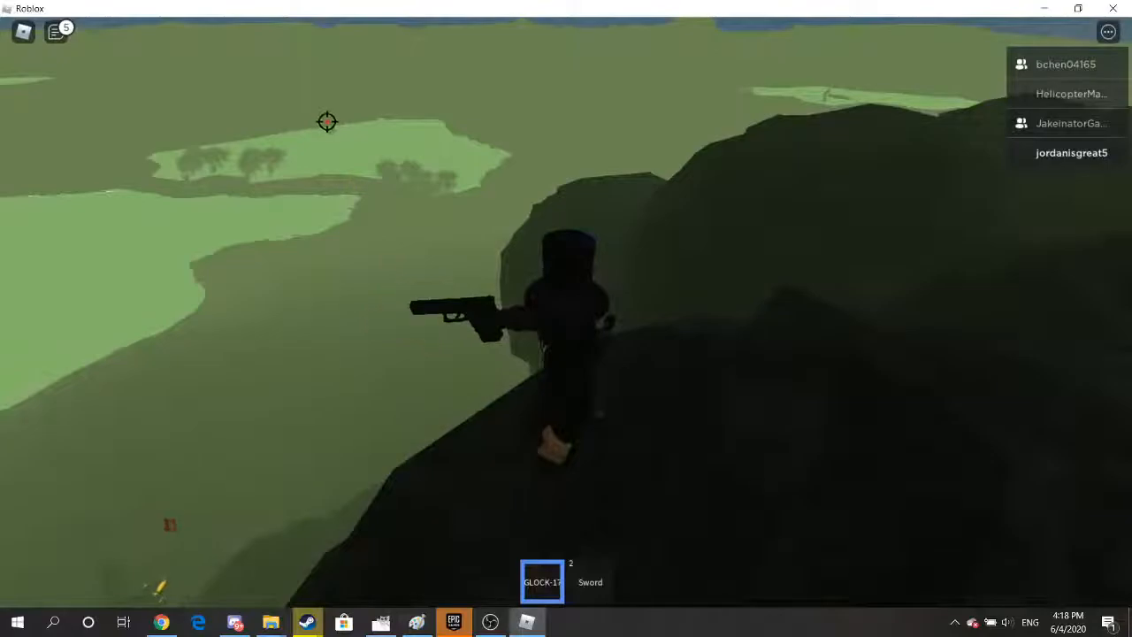
Fire two GLOCK-17 shots down the cliff side toward the valley.
click(326, 122)
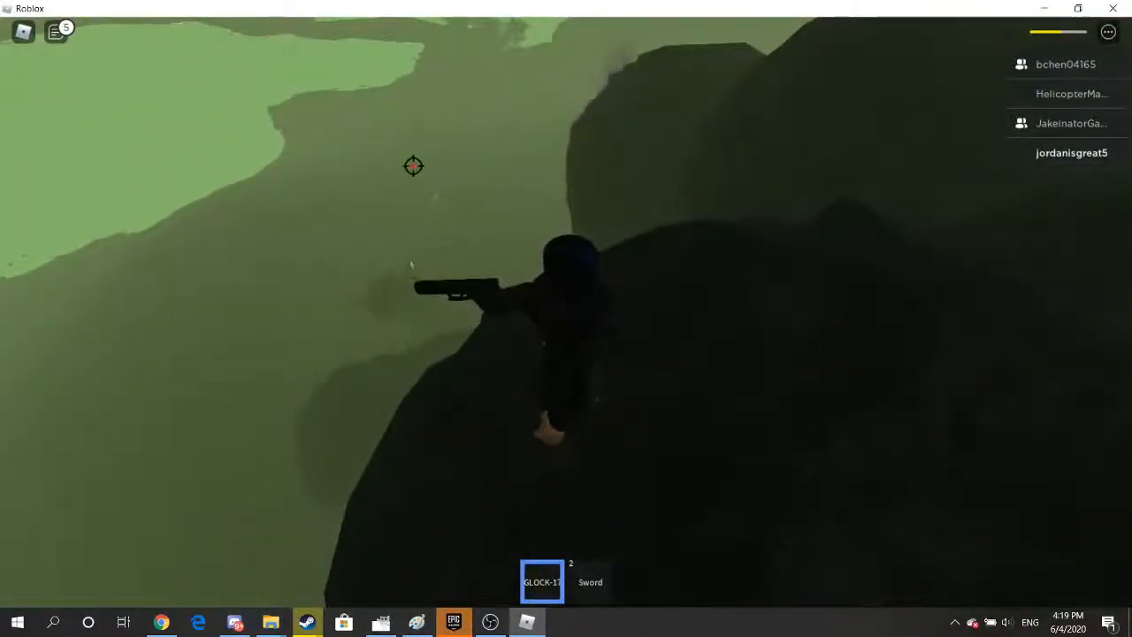
click(413, 166)
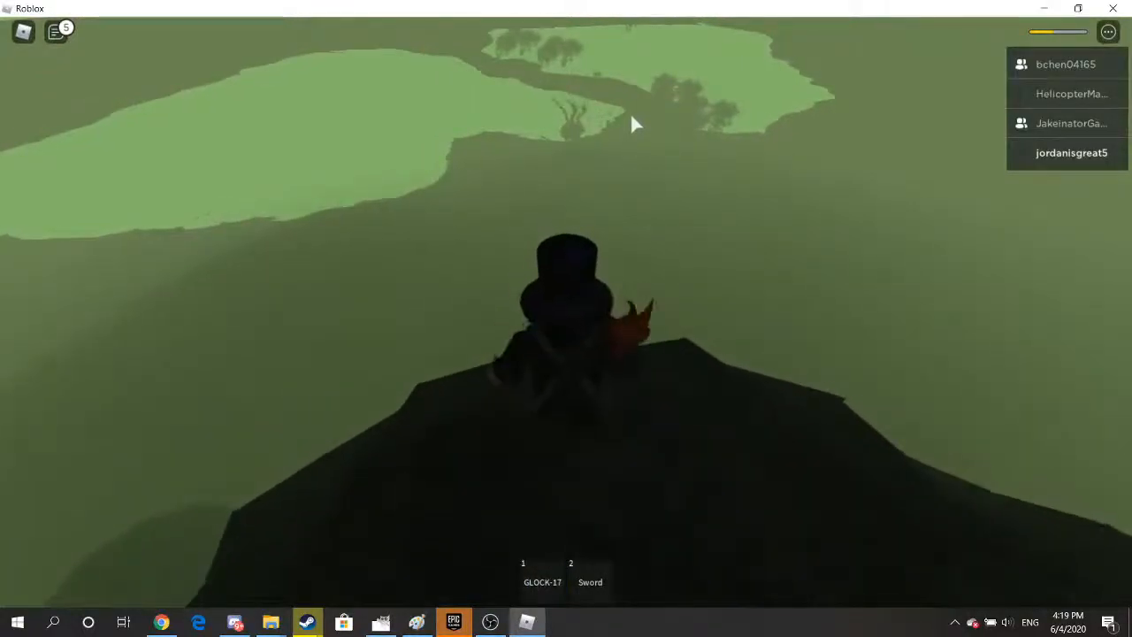
Holster the GLOCK-17, teleport back, then redraw it in the grassy lowland.
key(1)
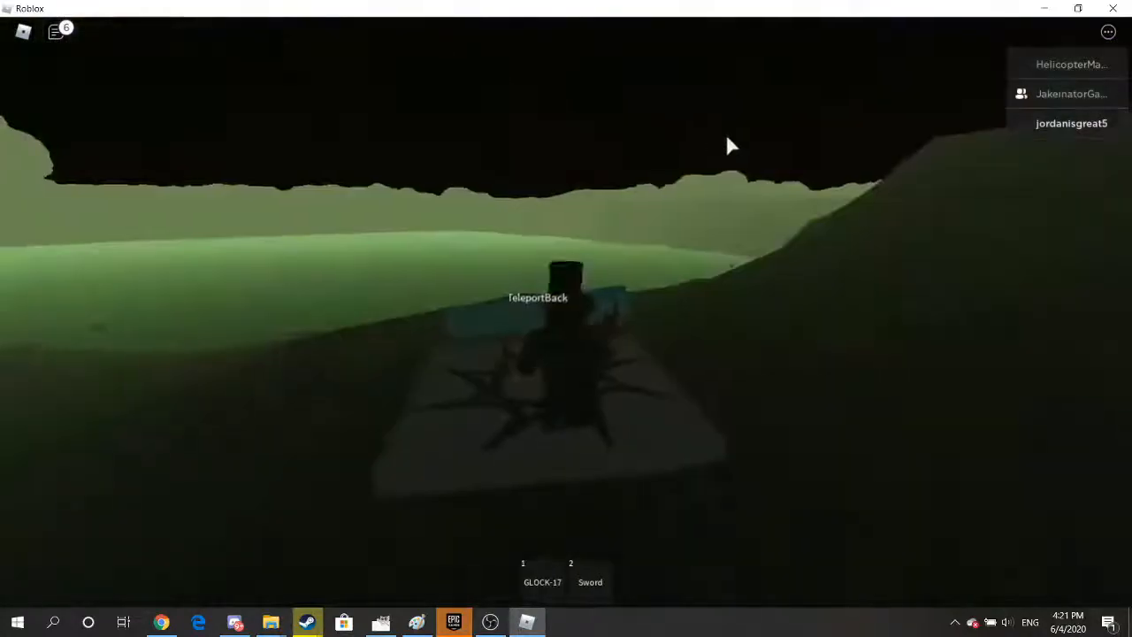
key(1)
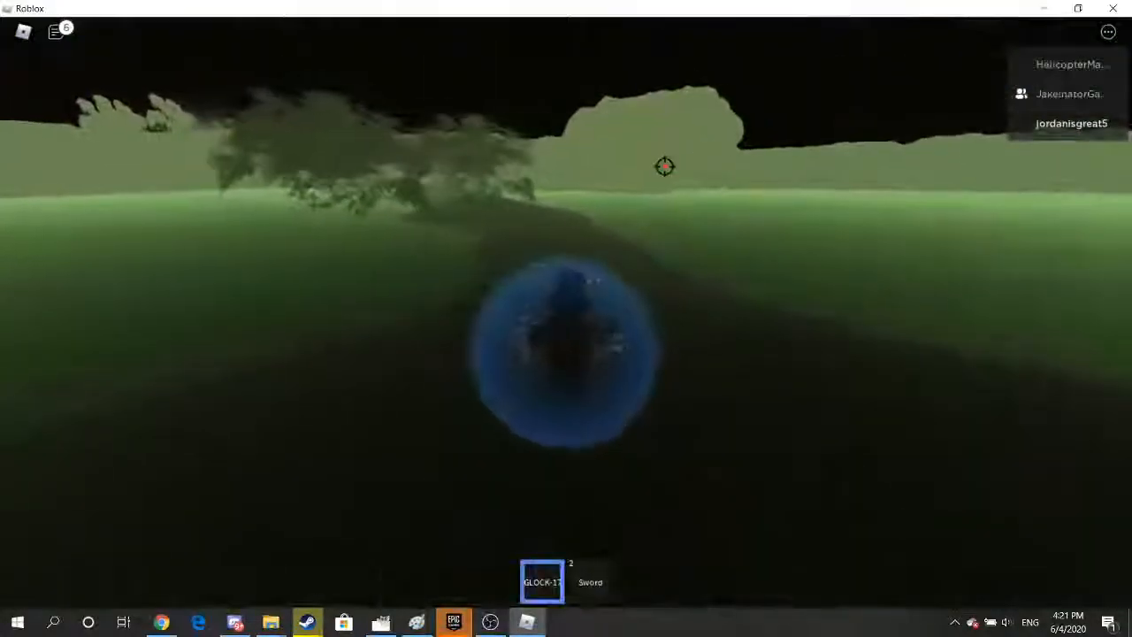